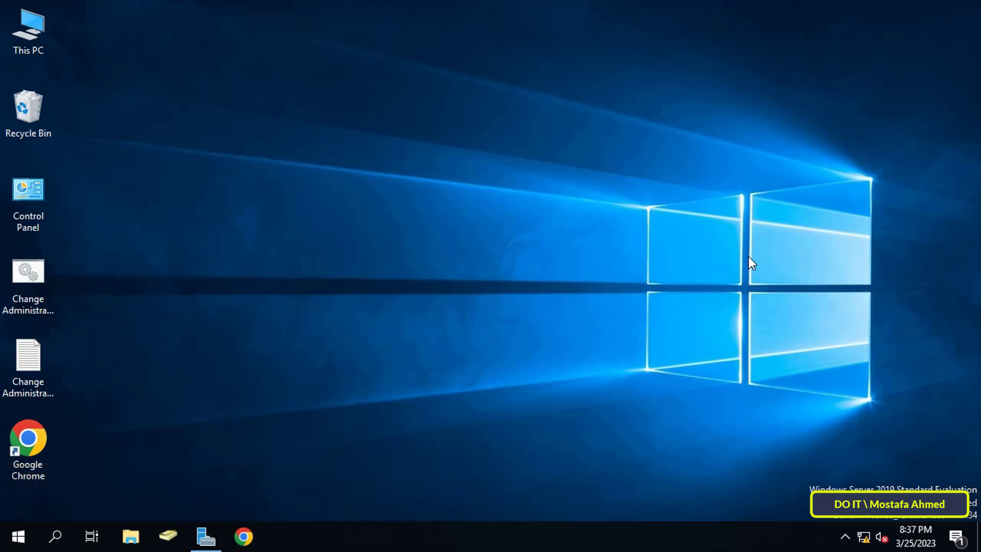
mouse_move(347, 518)
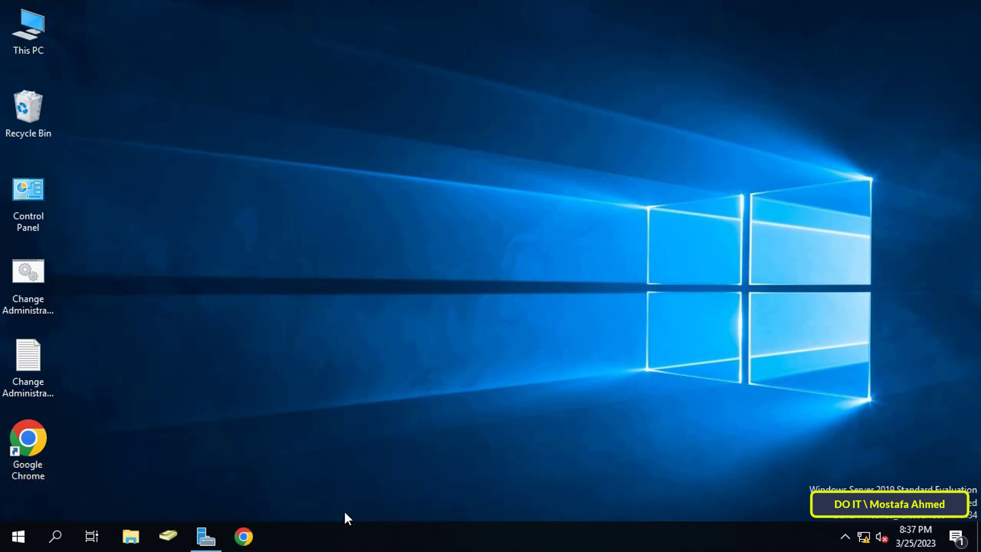
- Launch Group Policy Management from Server Manager's Tools menu and expand the forest to DOIT.LOCAL
click(205, 536)
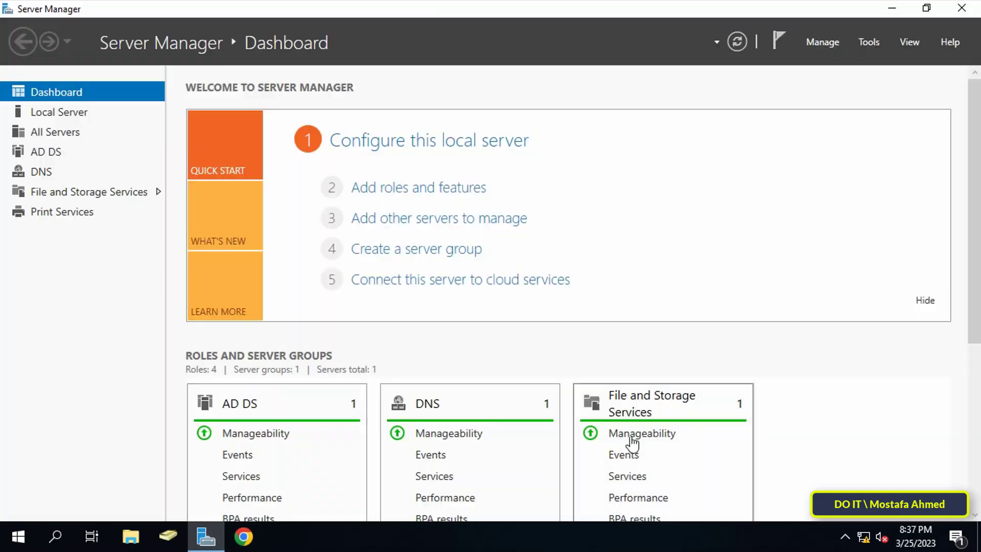
click(869, 42)
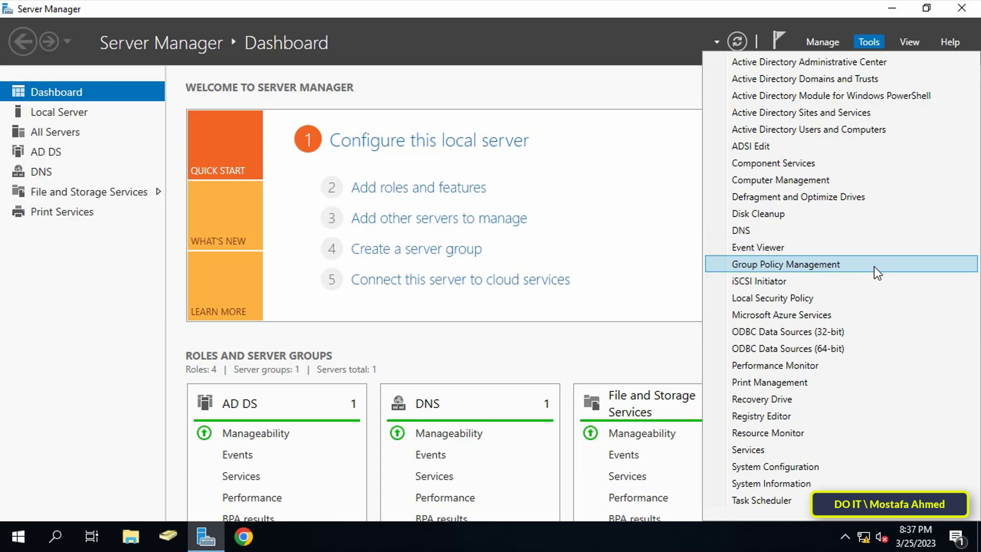
click(787, 264)
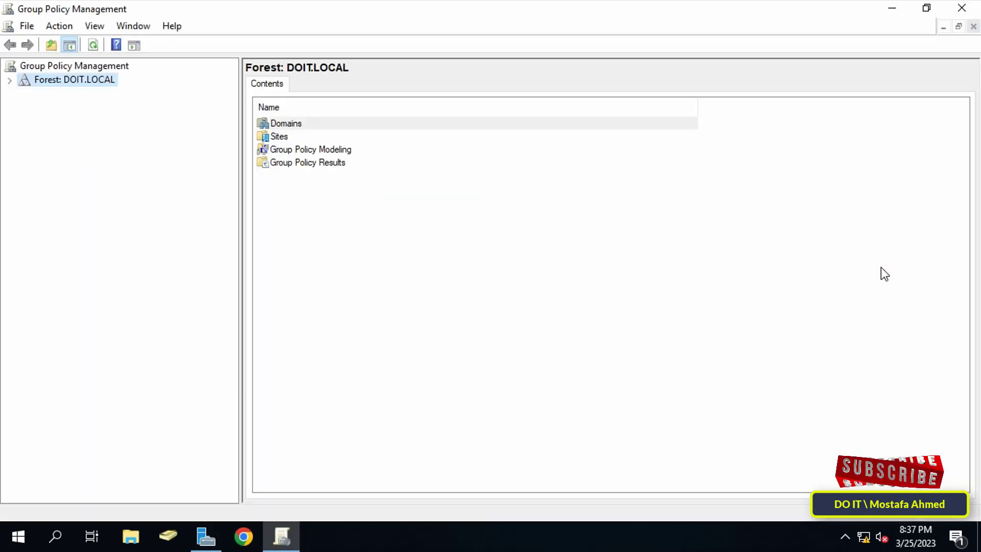
mouse_move(278, 183)
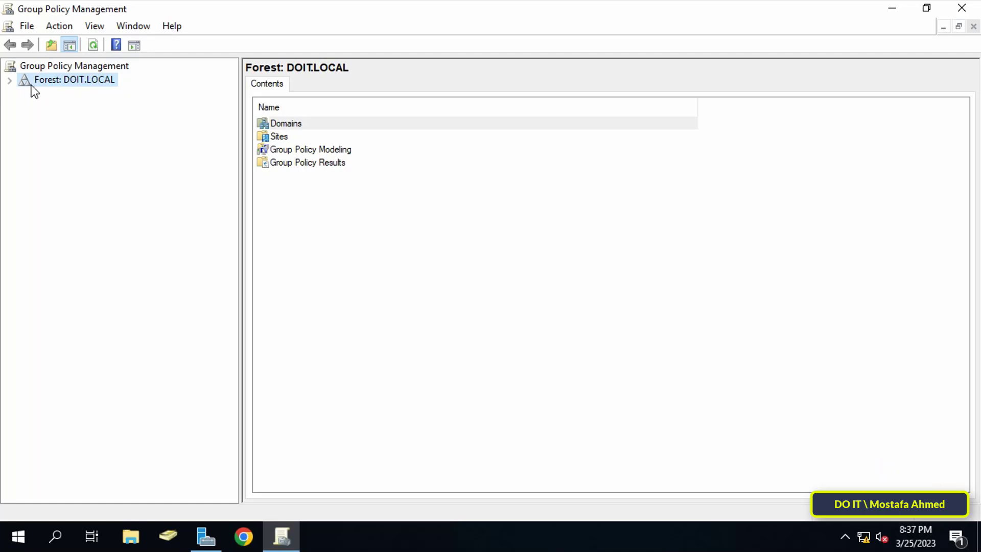
click(9, 80)
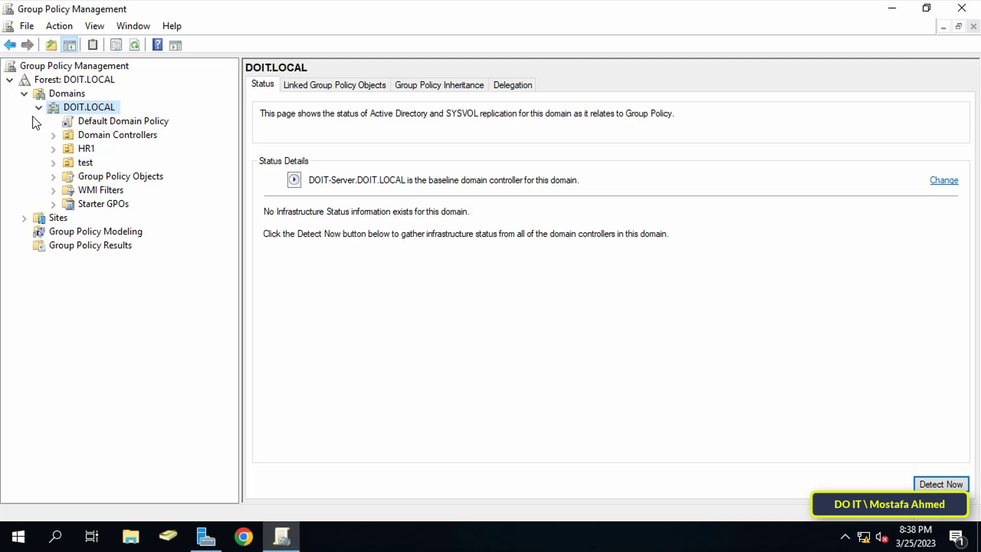
mouse_move(94, 162)
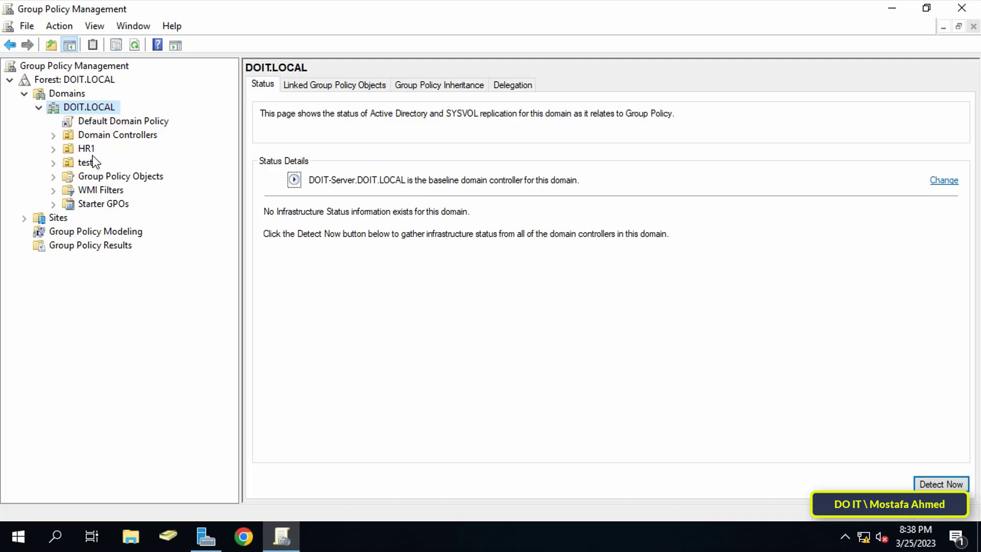
- Create a new GPO named 'Hide C Drive For All Users' under DOIT.LOCAL Group Policy Objects
click(120, 176)
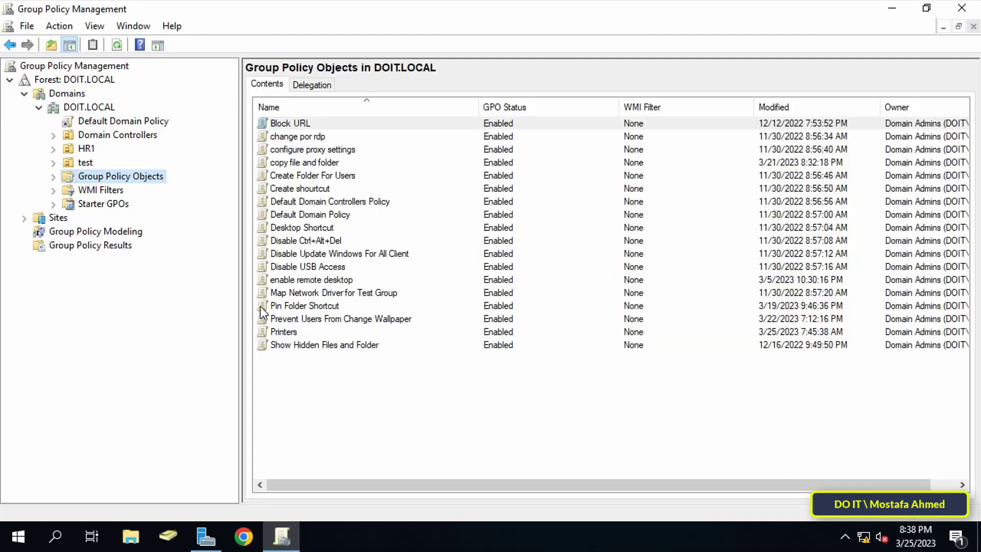
right_click(121, 176)
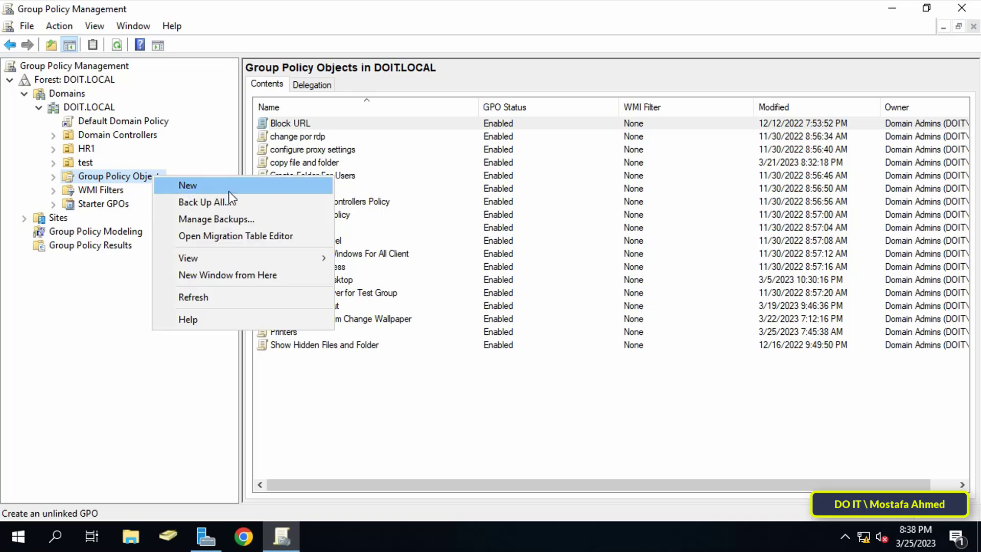
mouse_move(299, 196)
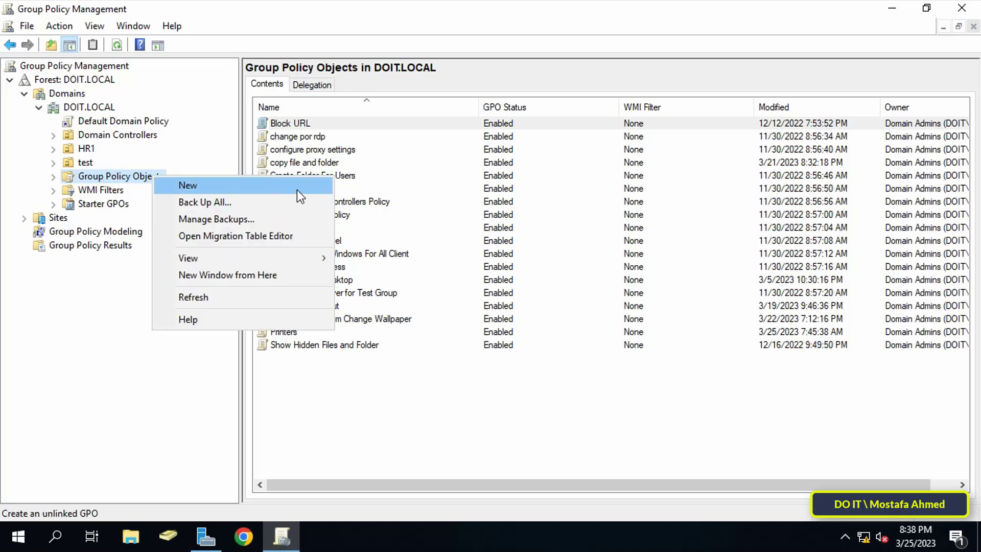
click(188, 185)
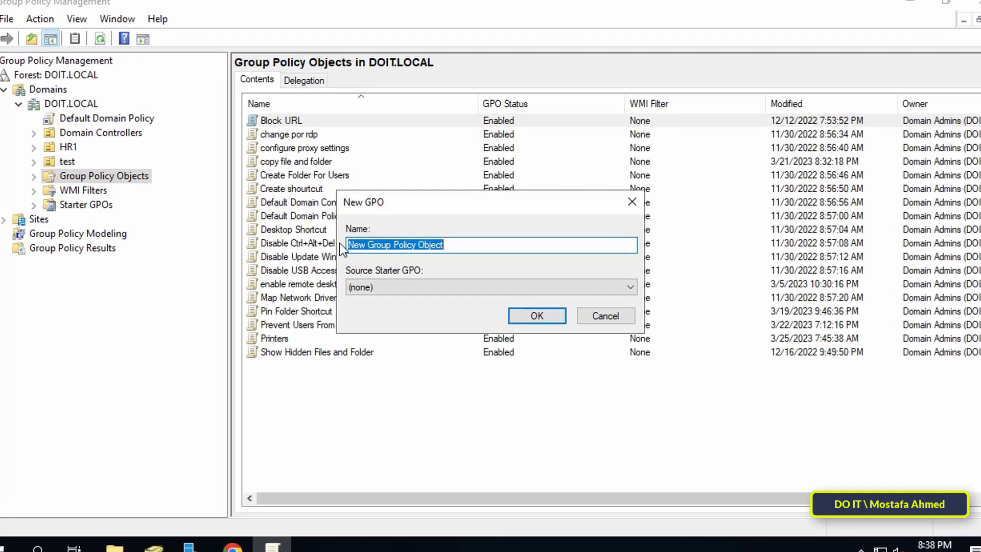
text(Hi)
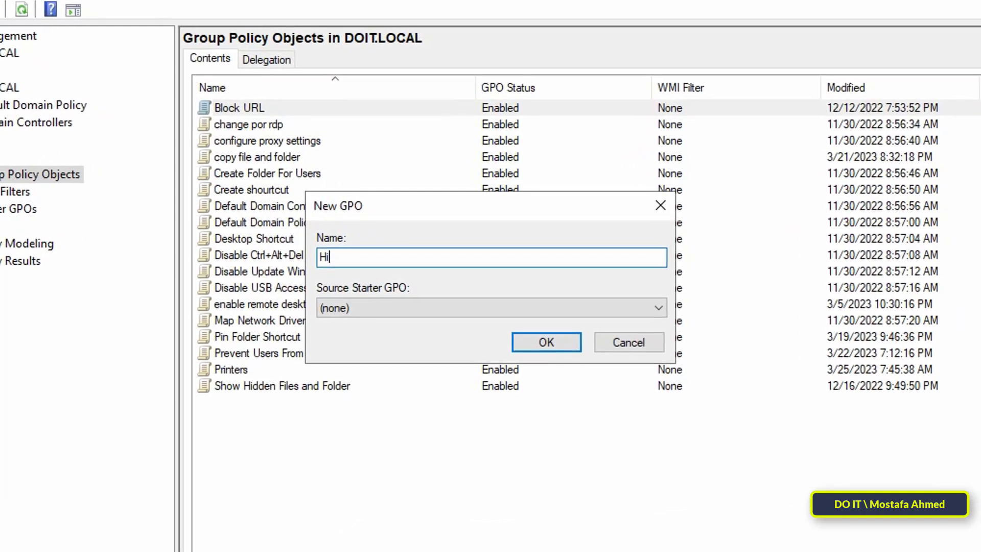
text(de)
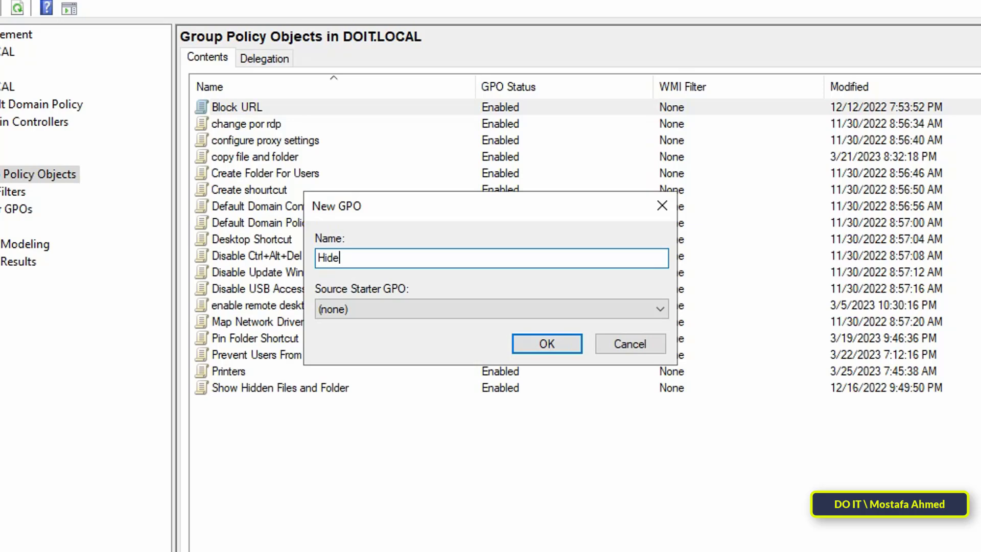
text(C Drive For All Use)
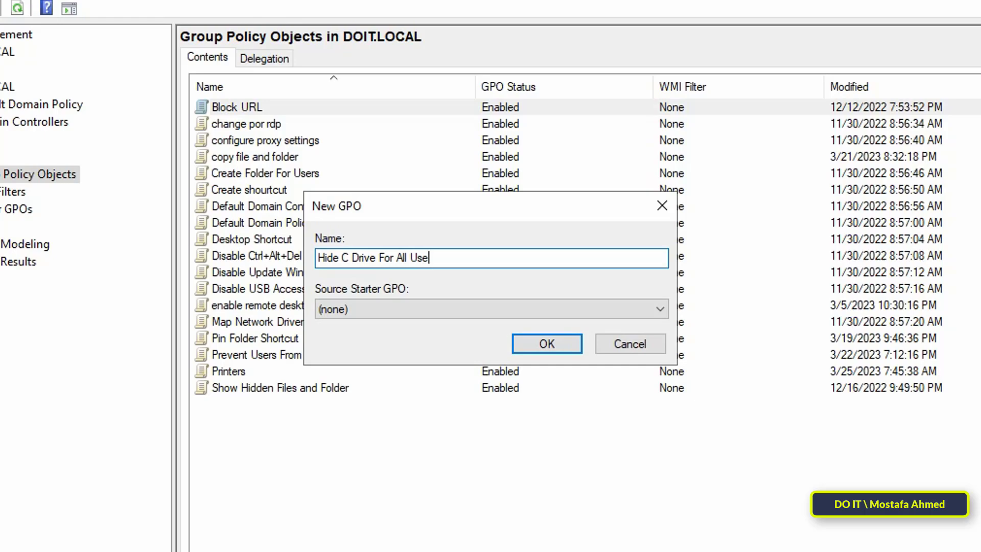
click(545, 343)
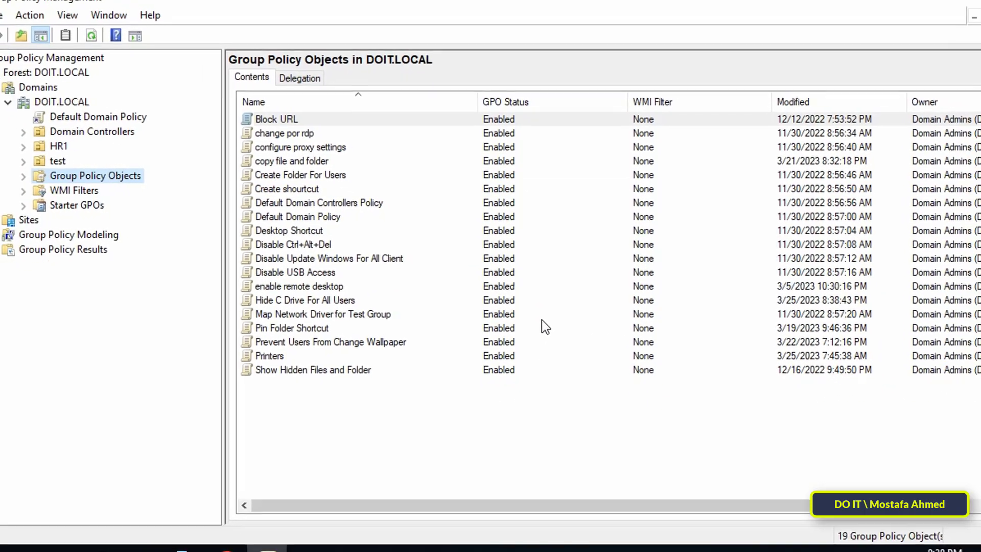
- Open the new Hide C Drive For All Users policy in the editor
click(317, 300)
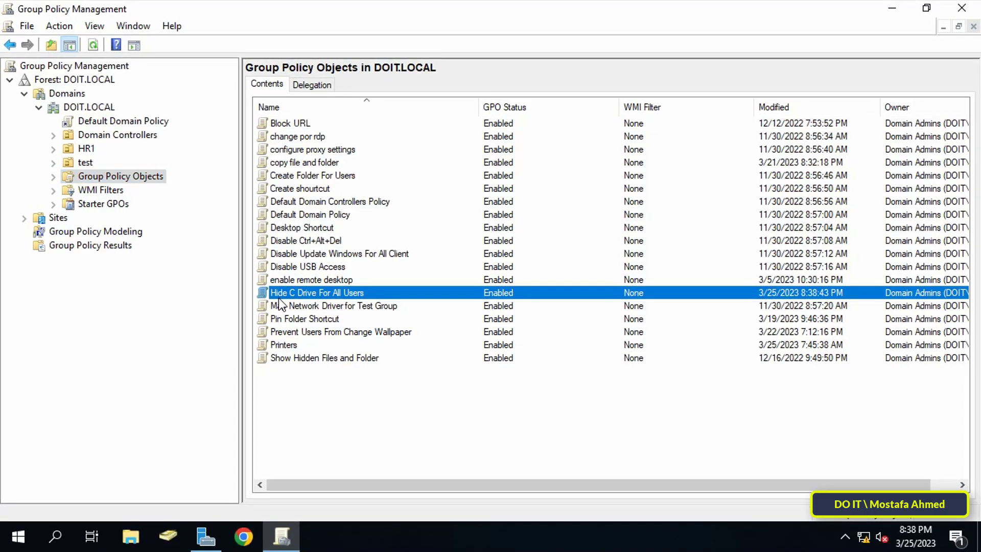
right_click(316, 293)
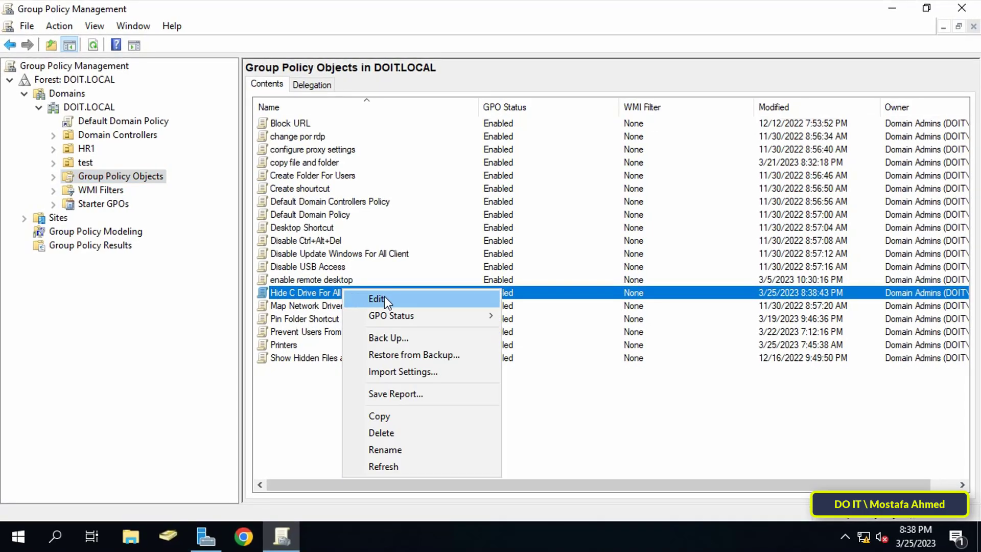
click(378, 299)
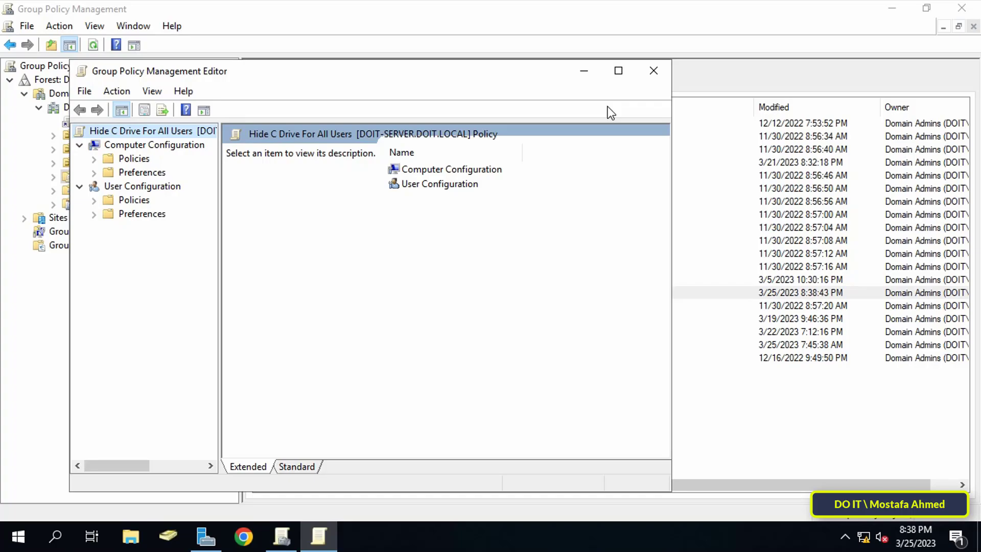
- Navigate User Configuration > Administrative Templates > Windows Components to the File Explorer settings
click(617, 70)
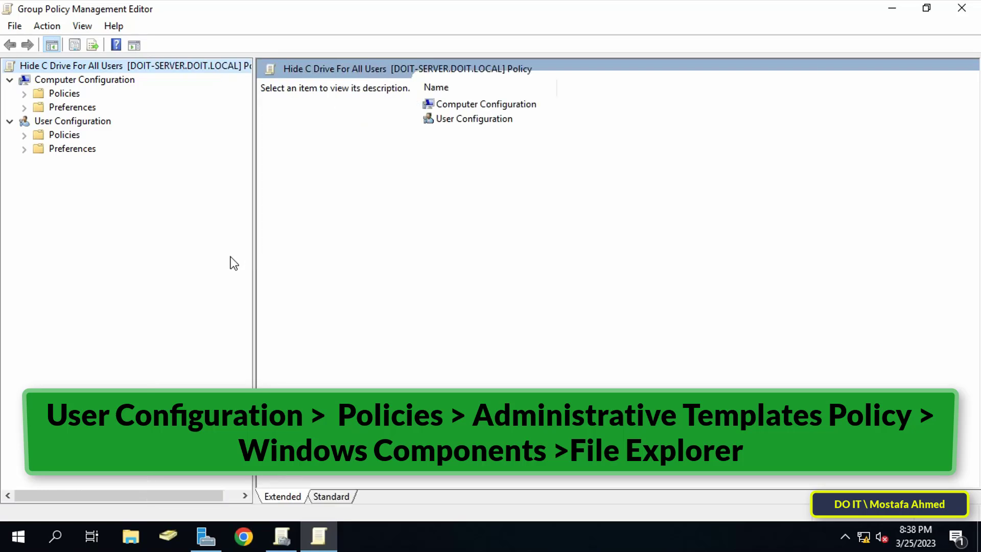
click(73, 121)
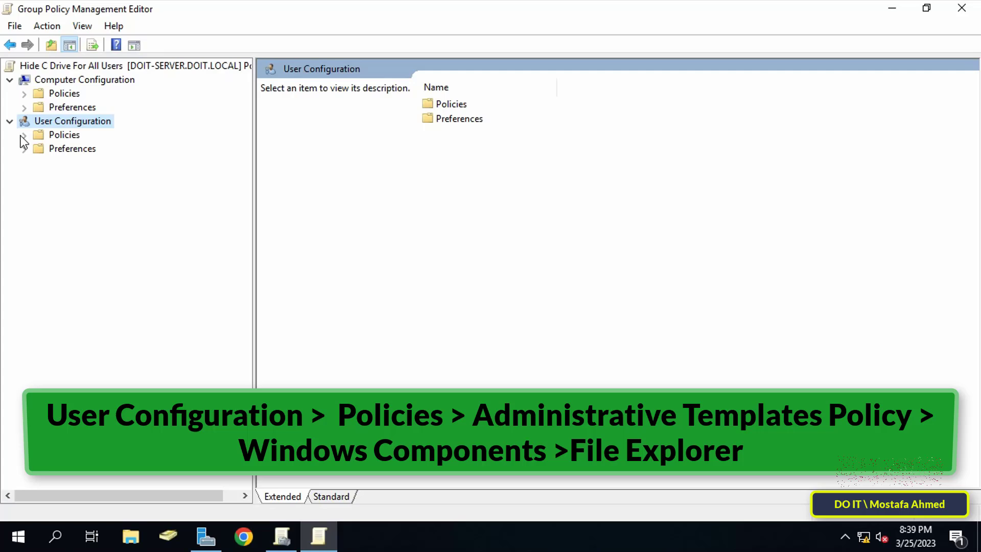
click(24, 134)
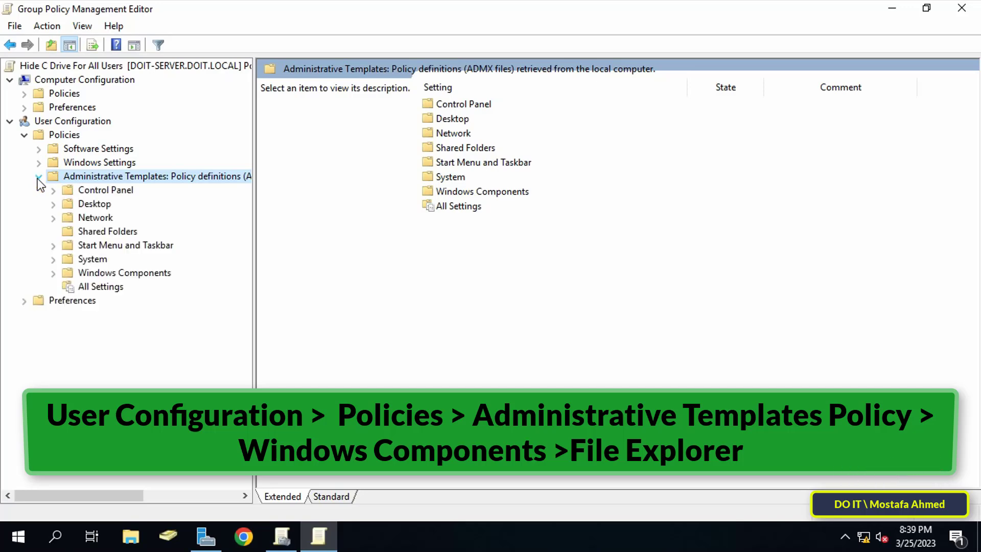
click(124, 272)
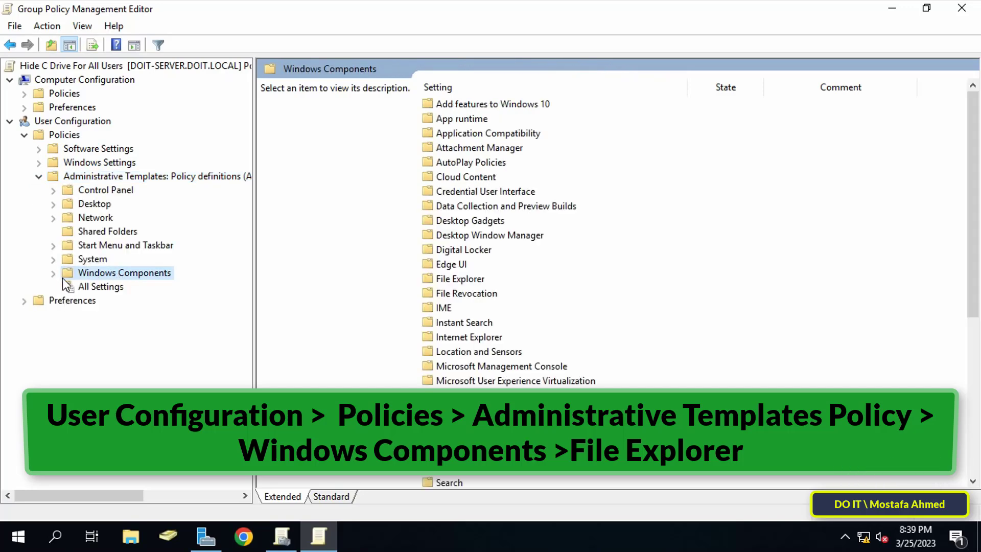
click(53, 271)
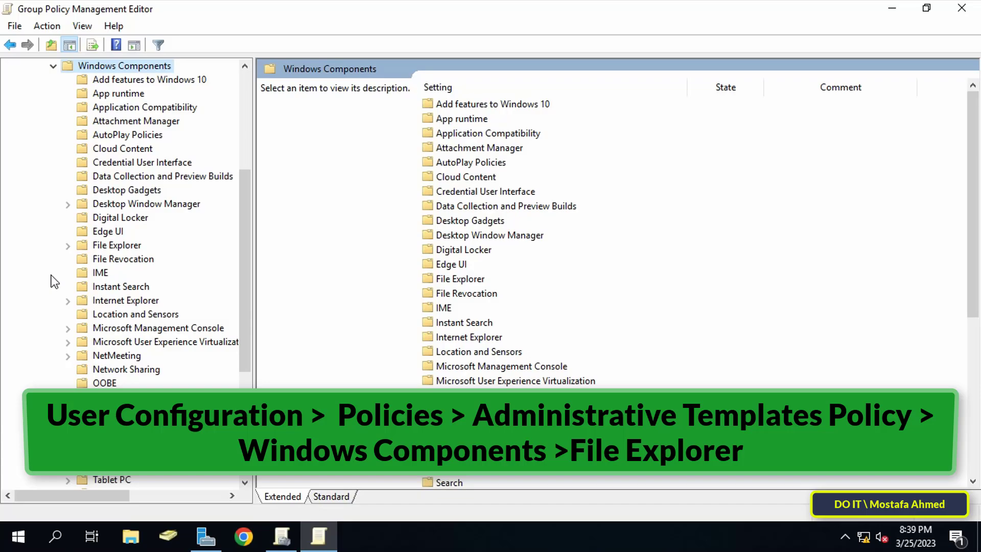
click(116, 244)
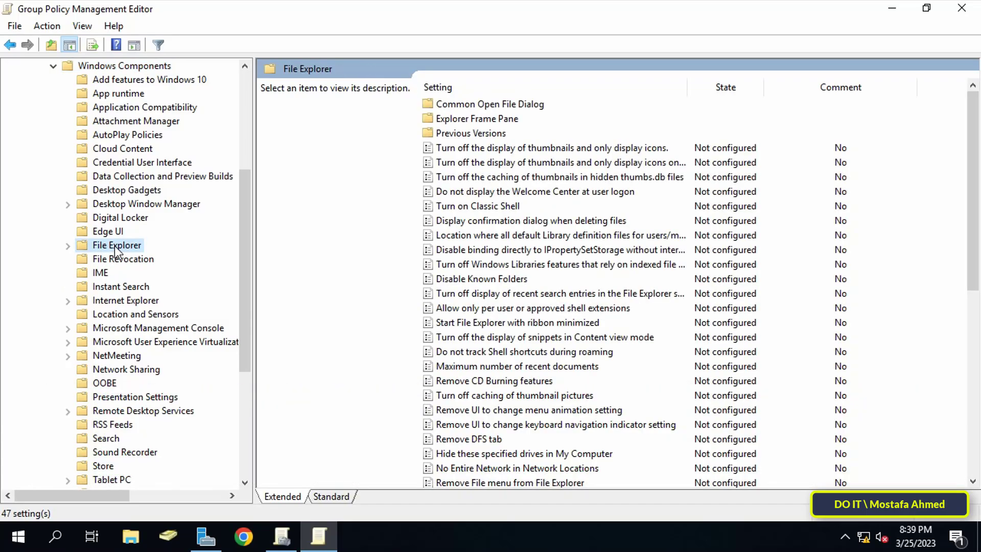
- Sort by Setting and select 'Hide these specified drives in My Computer'
click(436, 87)
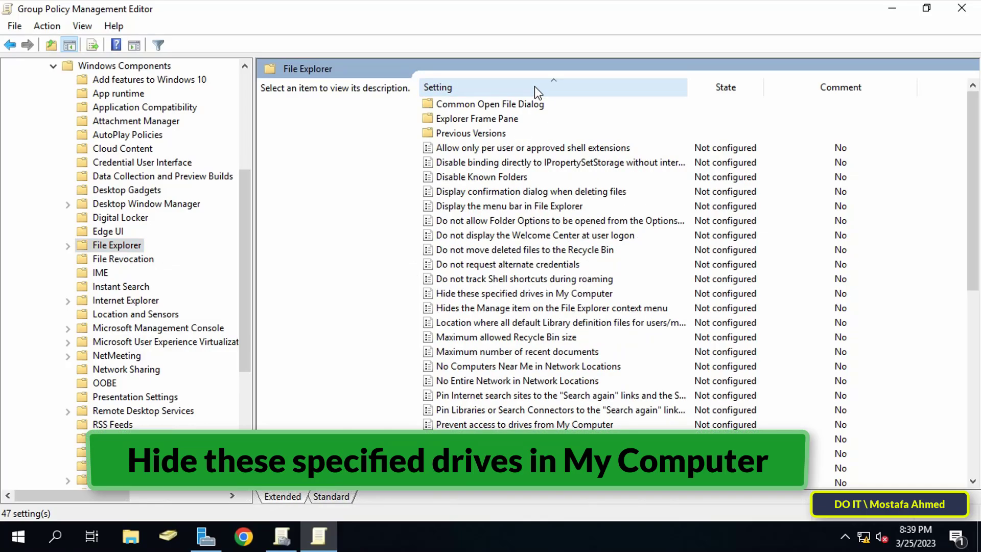
mouse_move(559, 261)
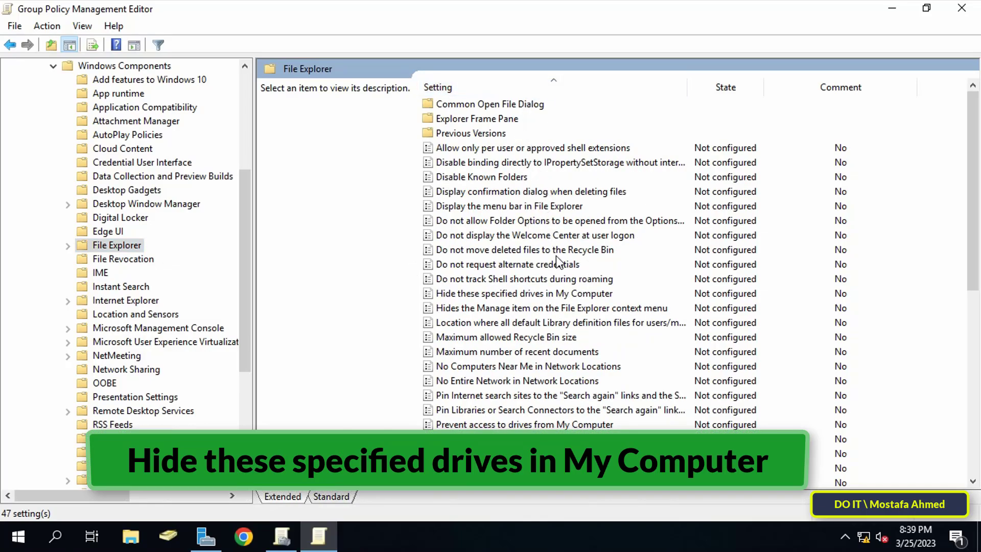
click(525, 294)
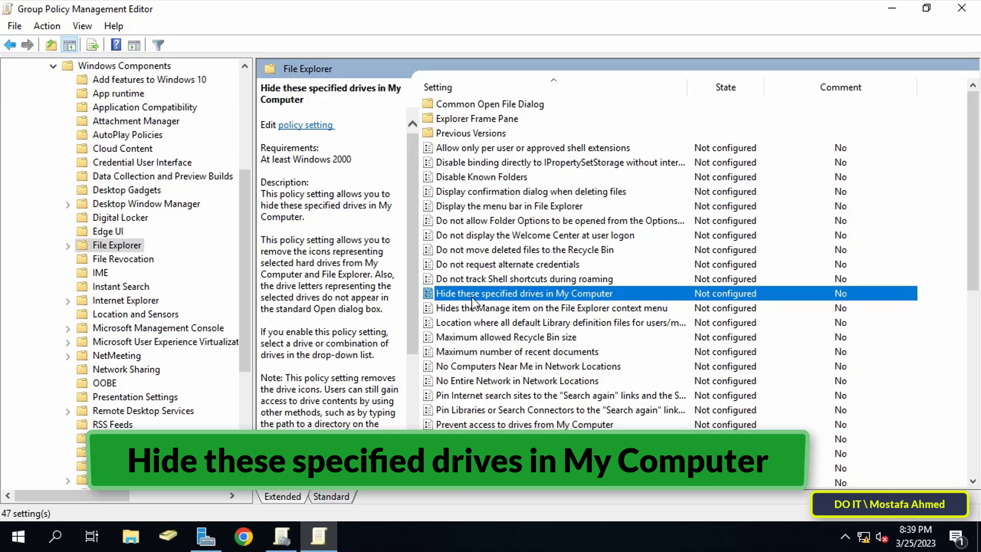
mouse_move(617, 300)
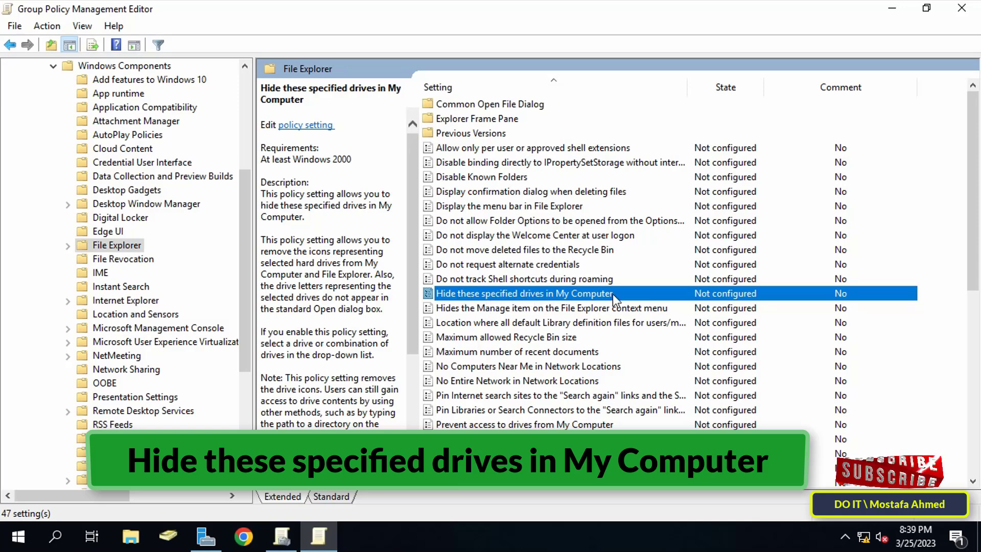
- Enable 'Hide these specified drives in My Computer' with 'Restrict C drive only' selected
double_click(524, 294)
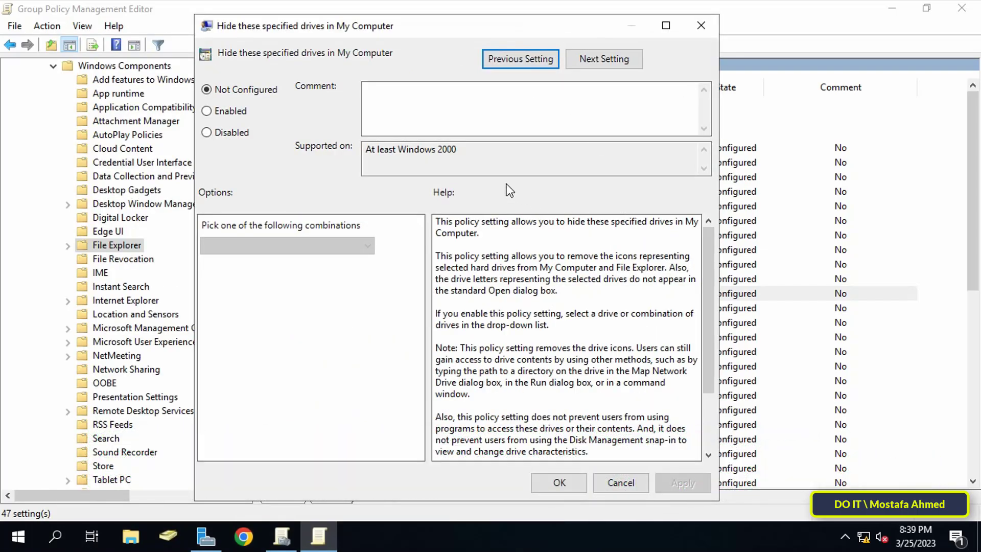
mouse_move(238, 127)
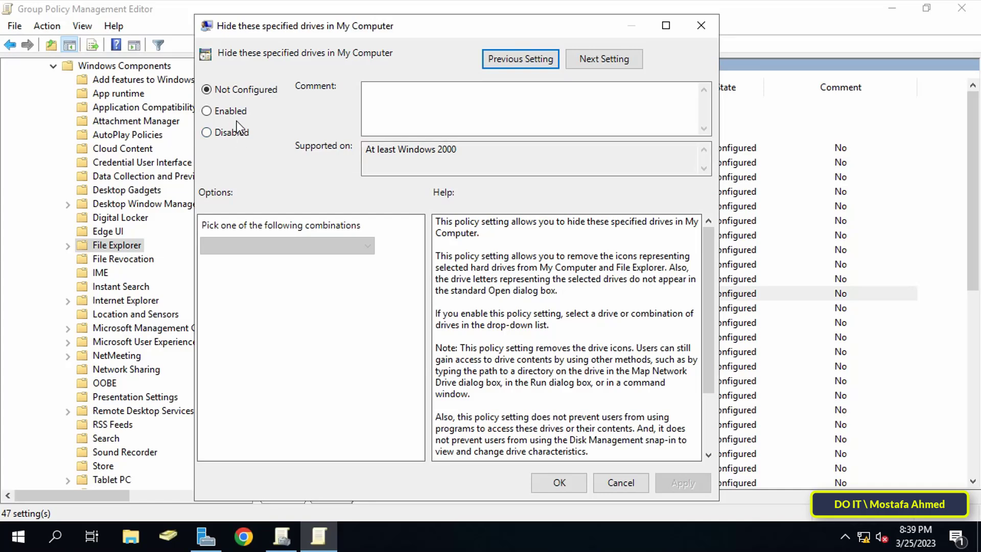
click(206, 111)
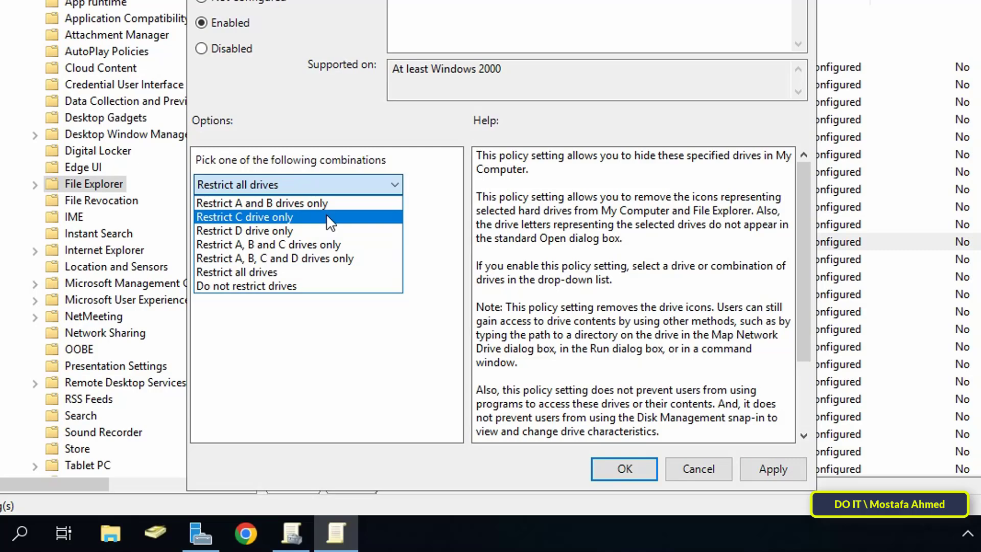
click(244, 217)
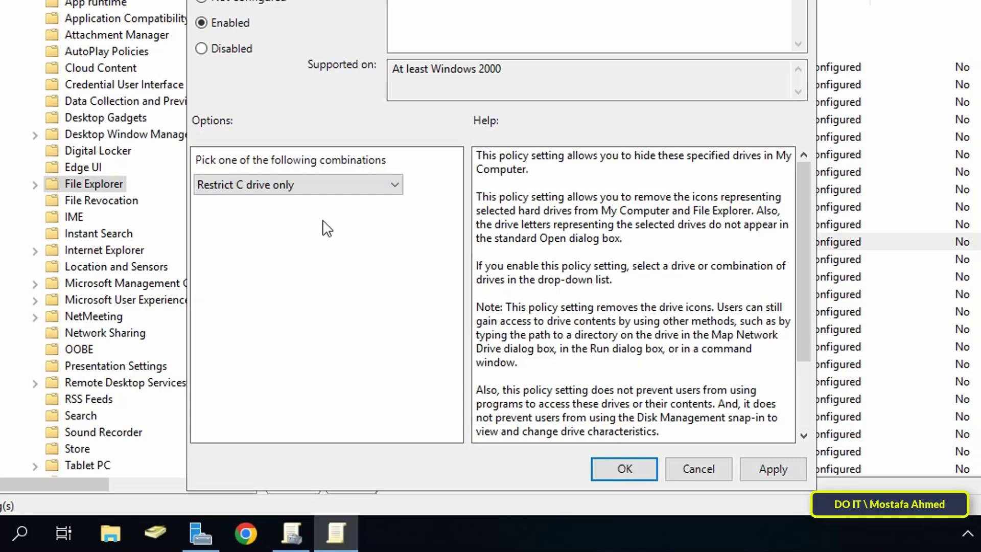
click(771, 469)
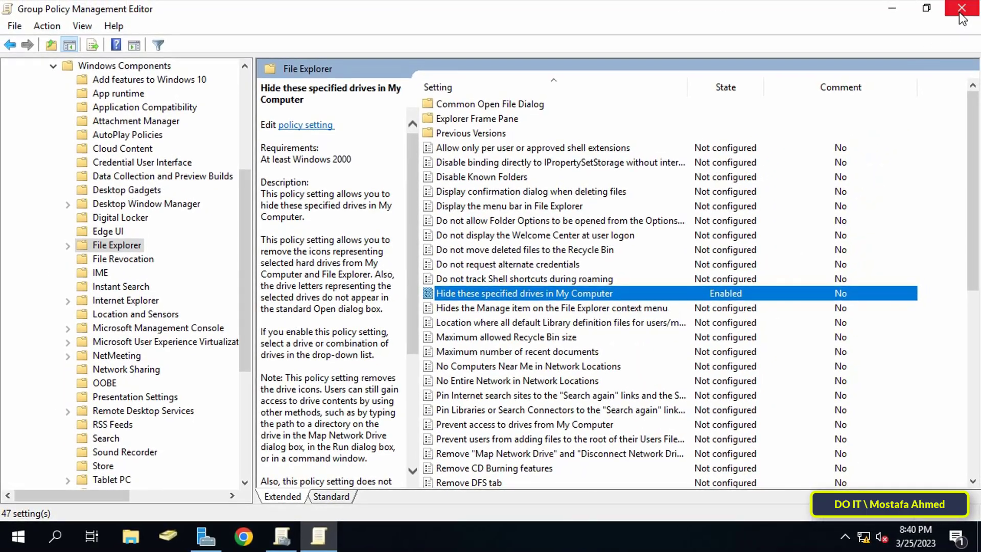
- Link the existing Hide C Drive For All Users GPO to the 'test' OU as link order 5
click(961, 8)
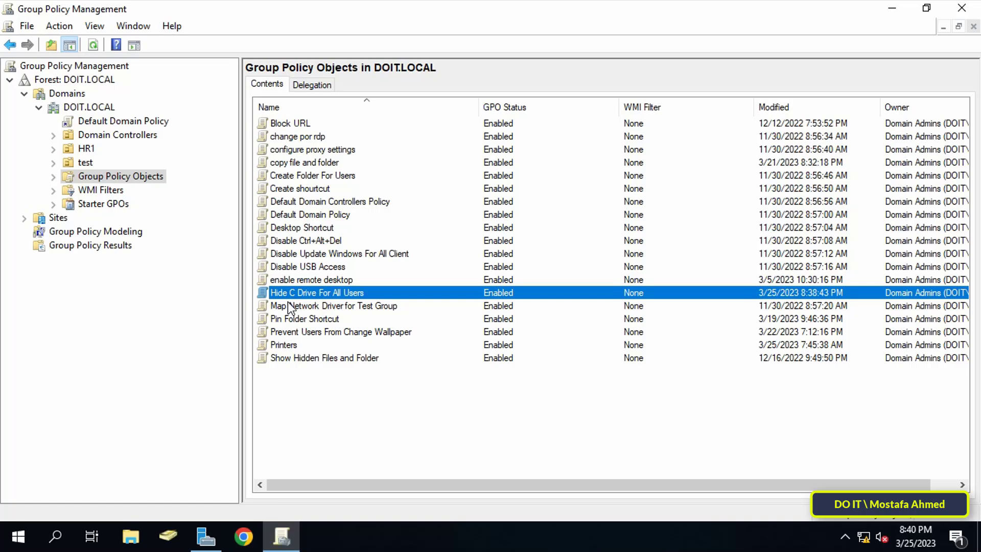
click(85, 163)
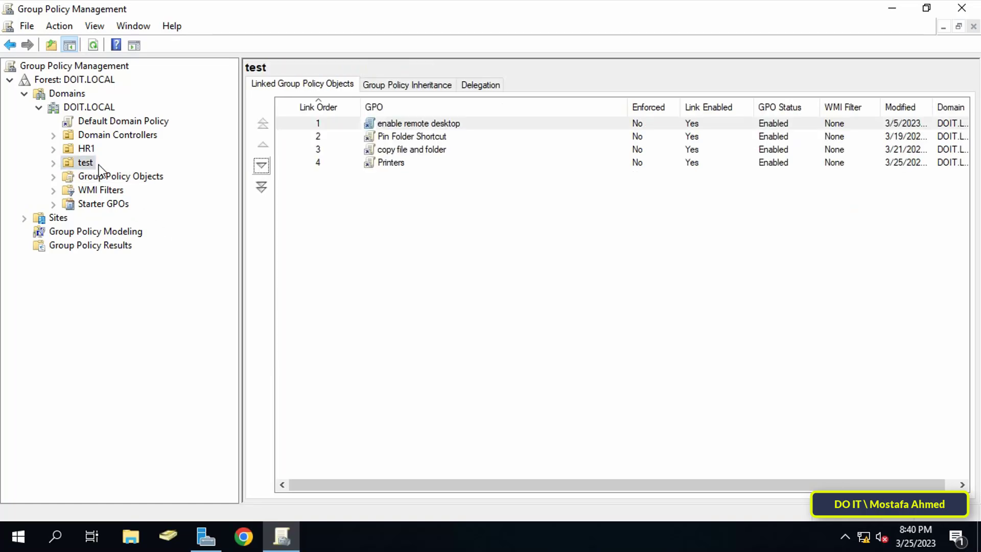
right_click(85, 163)
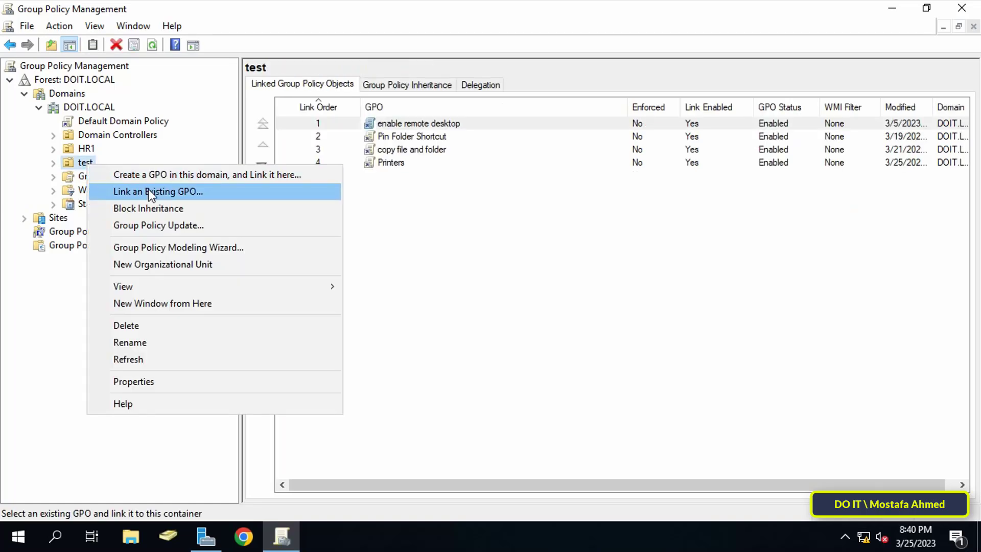
click(157, 191)
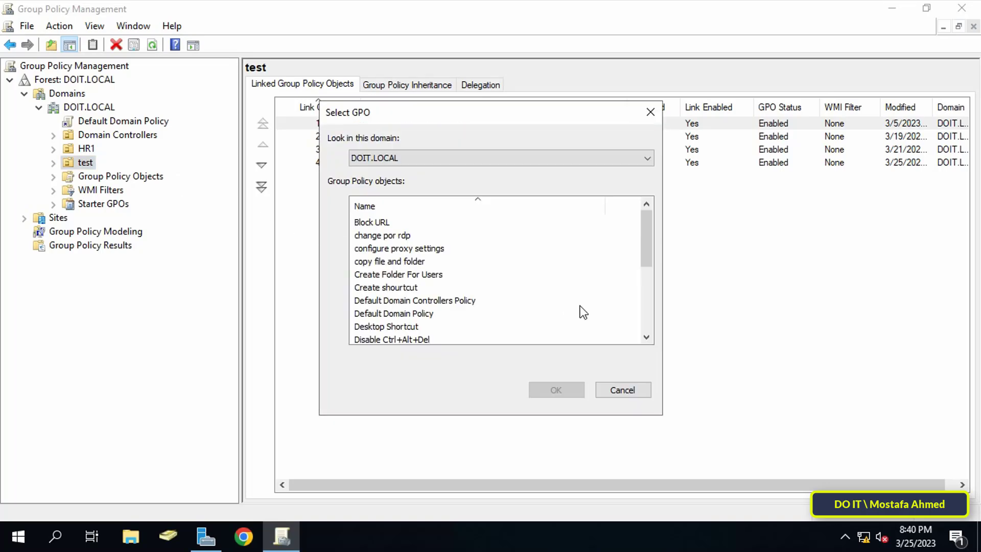
click(400, 301)
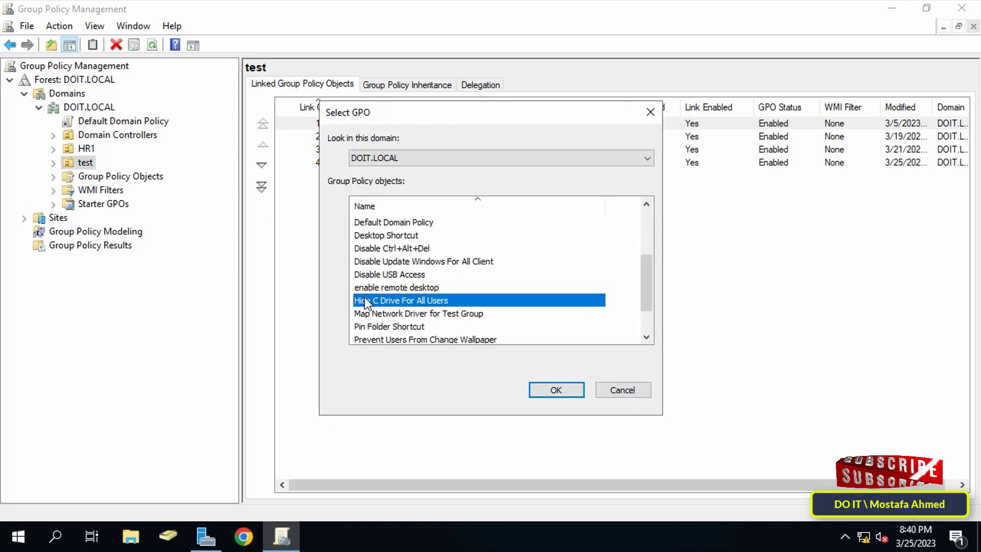
click(556, 390)
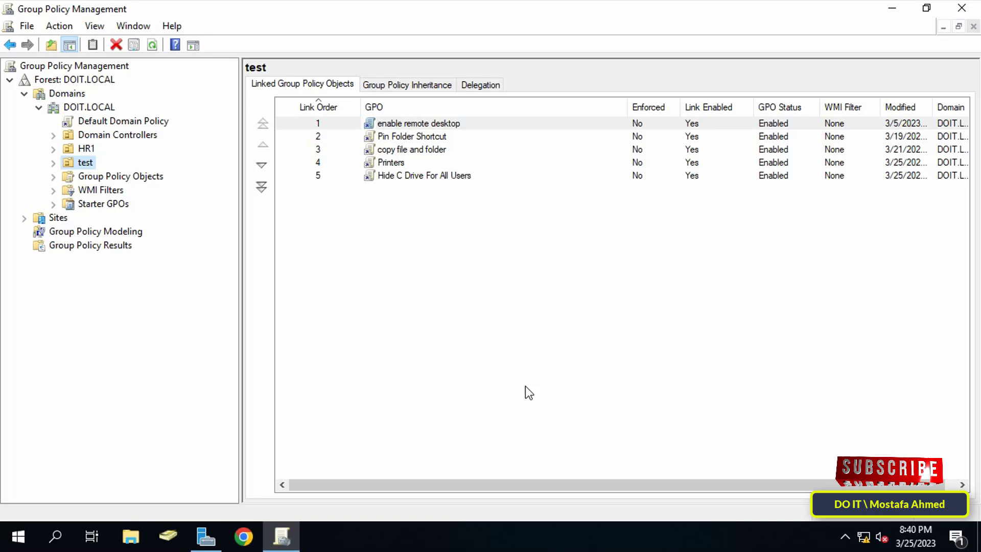
mouse_move(662, 366)
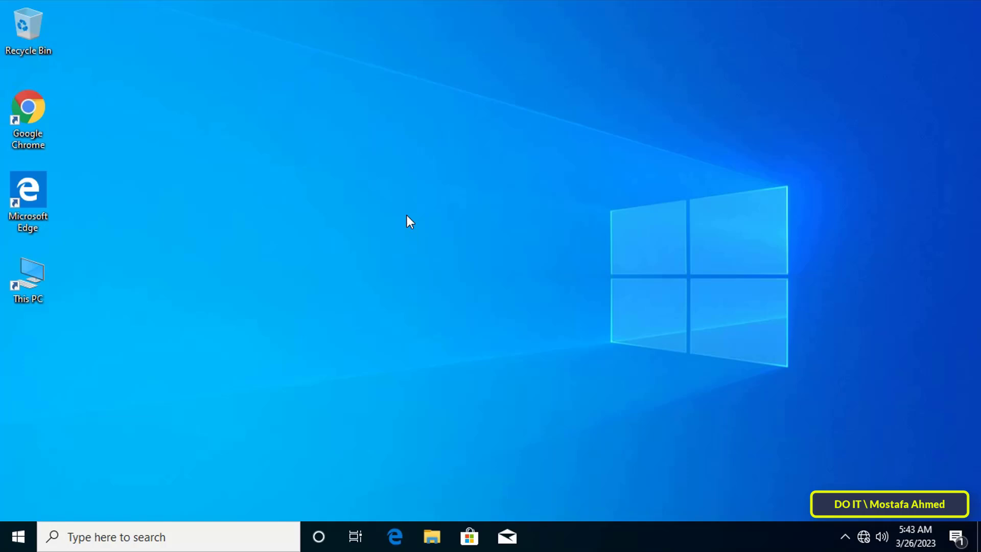
mouse_move(77, 297)
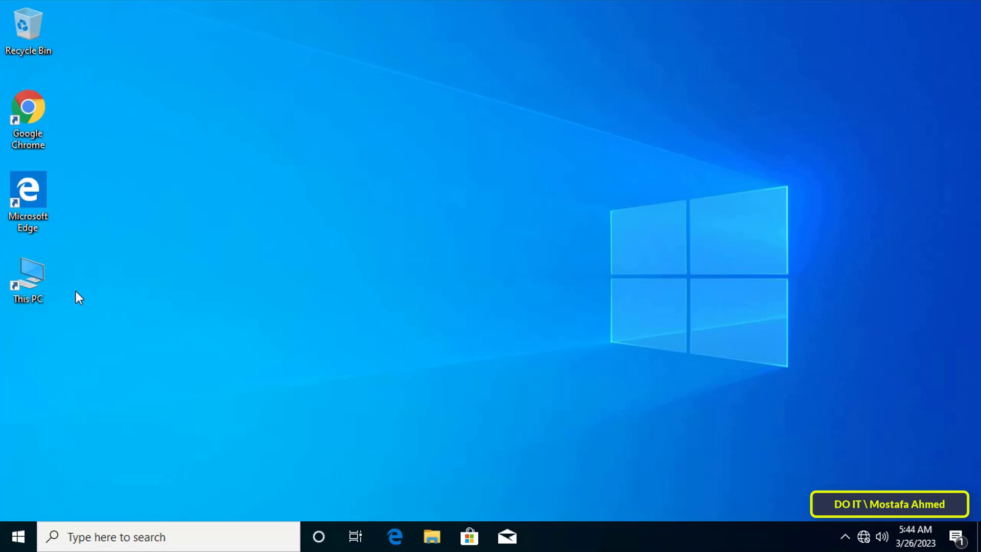
mouse_move(438, 316)
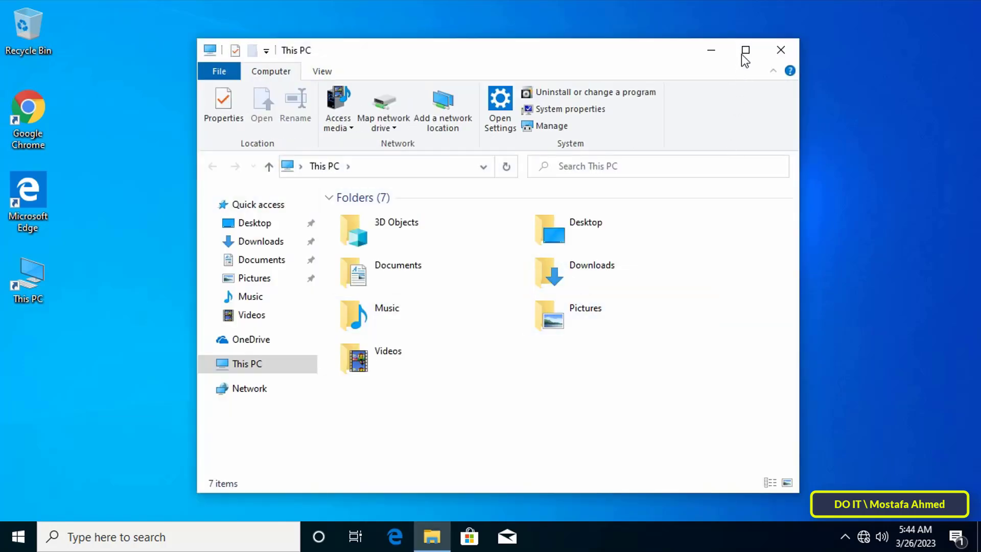
- Maximize This PC on the client and verify only user folders appear with no Local Disk (C:)
click(745, 50)
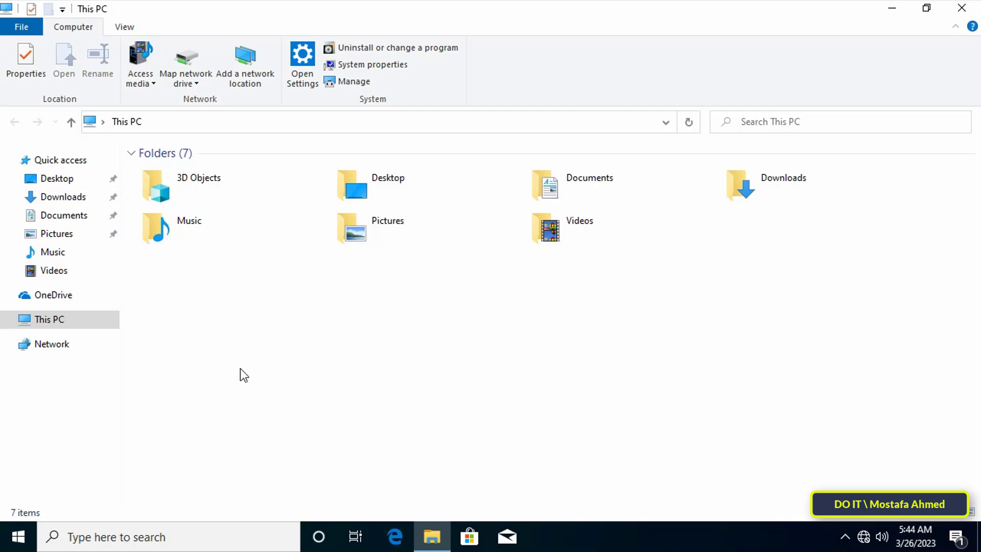
mouse_move(295, 378)
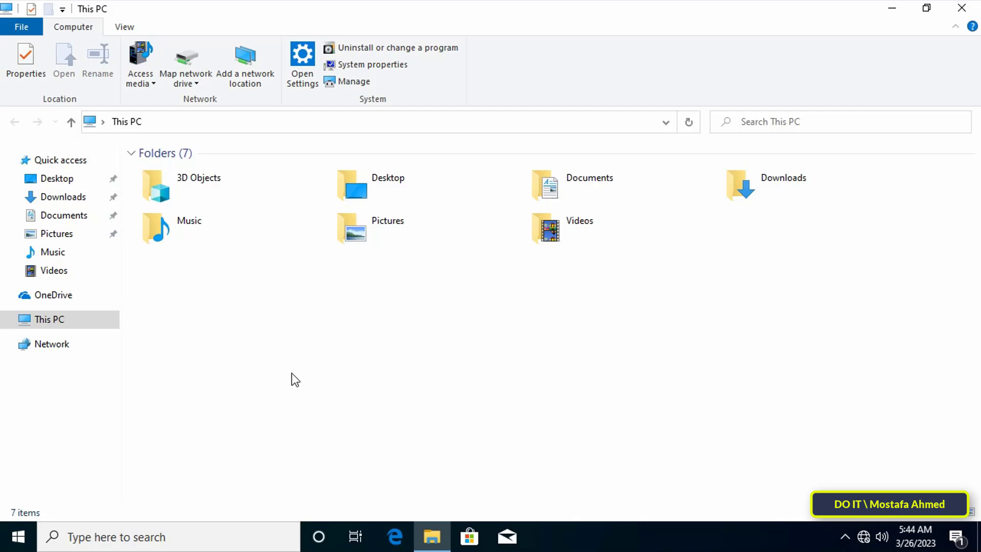
mouse_move(287, 381)
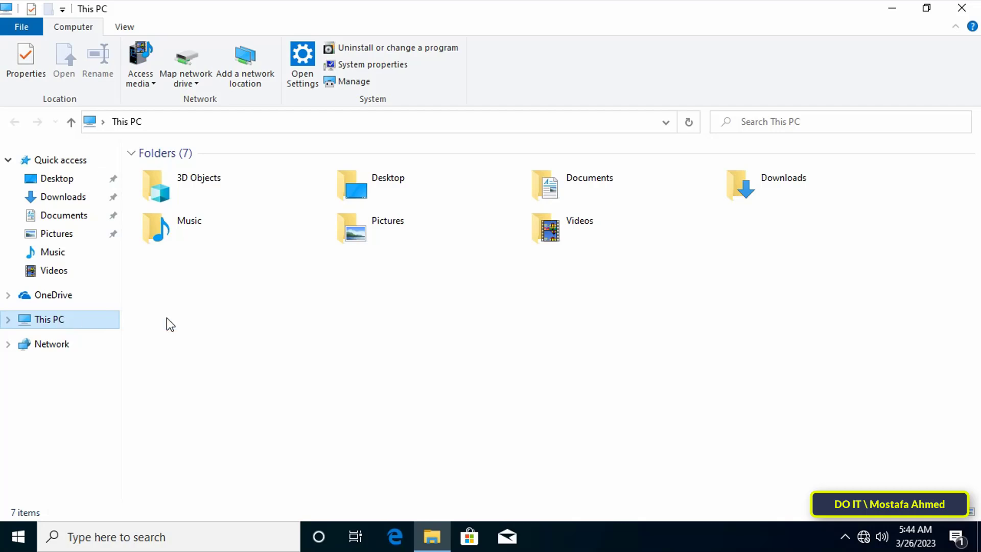
mouse_move(333, 374)
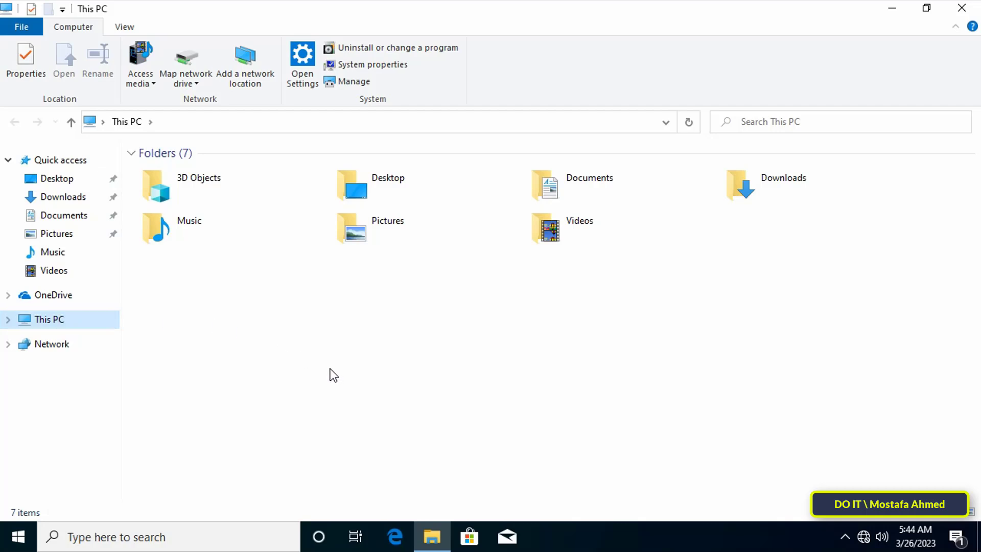